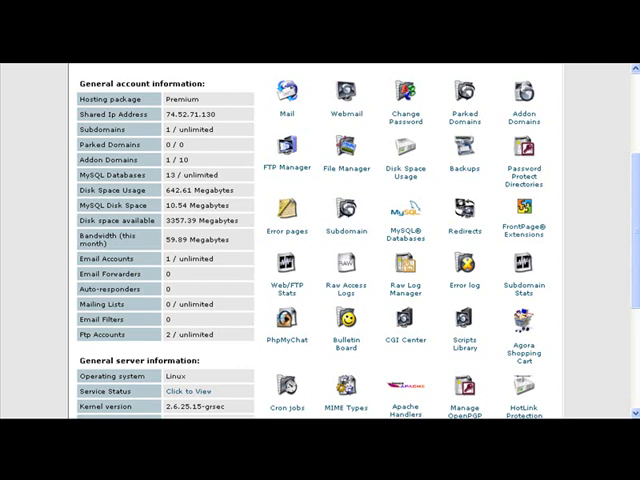
Step: Scroll down the cPanel dashboard to reach the Fantastico De Luxe auto-installer
scroll(down, 3)
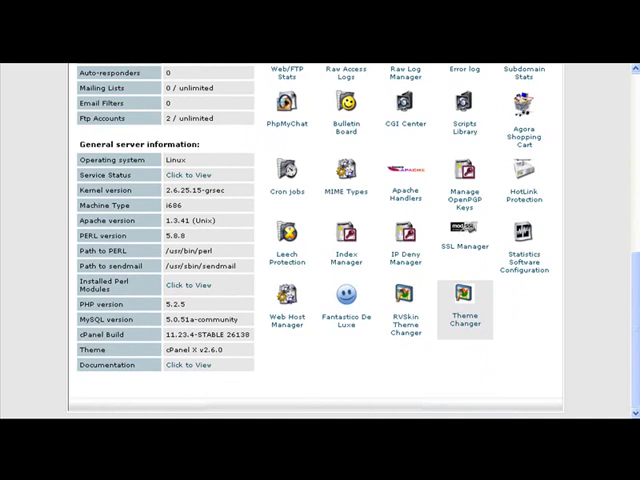
mouse_move(470, 304)
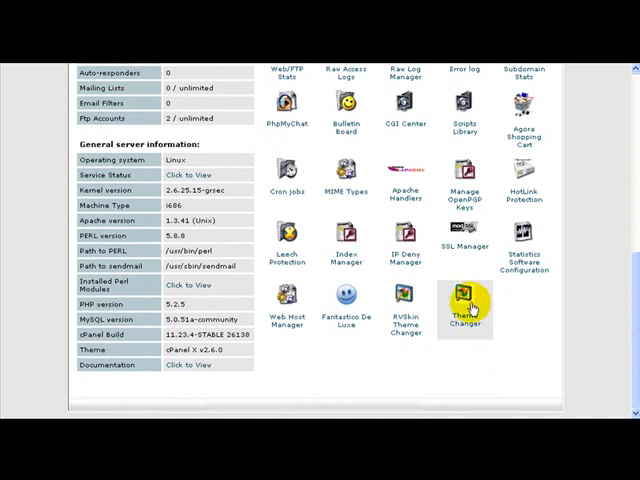
mouse_move(344, 308)
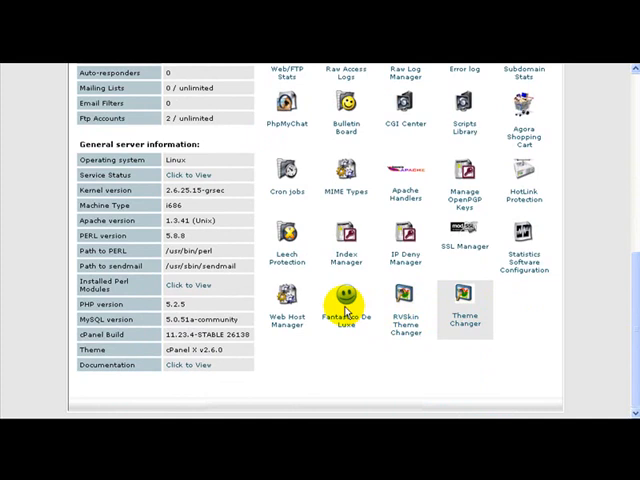
mouse_move(344, 304)
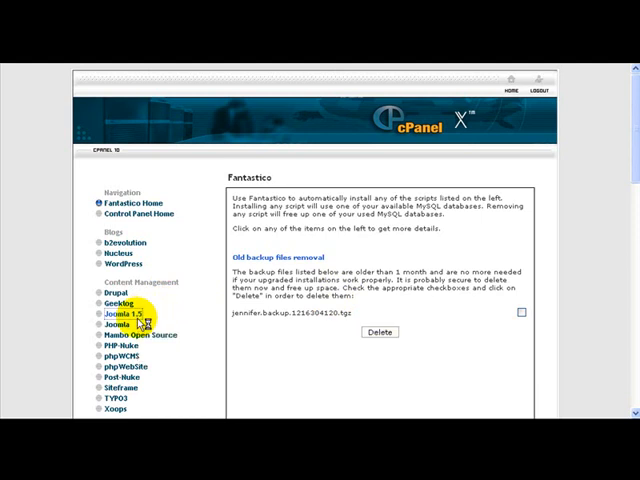
Step: Show the Joomla 1.5 installer page under Content Management and review its existing installations
click(114, 314)
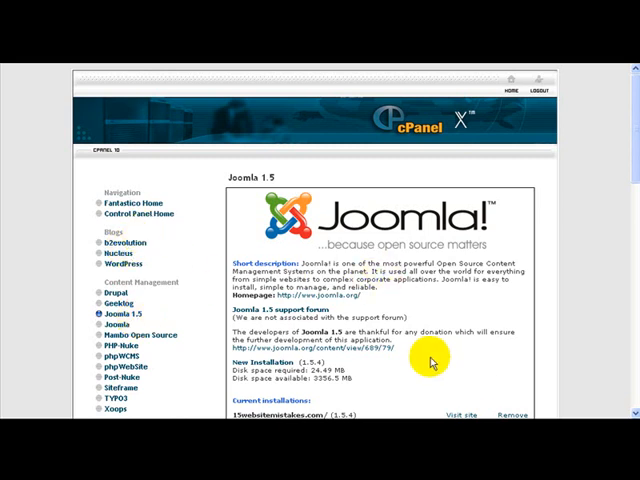
scroll(down, 3)
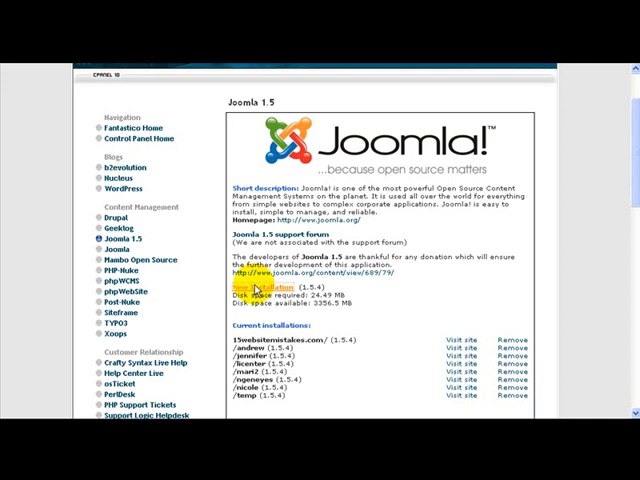
Step: Start a new installation on onlinesuccessmap.net with 'training' as the install directory
click(260, 288)
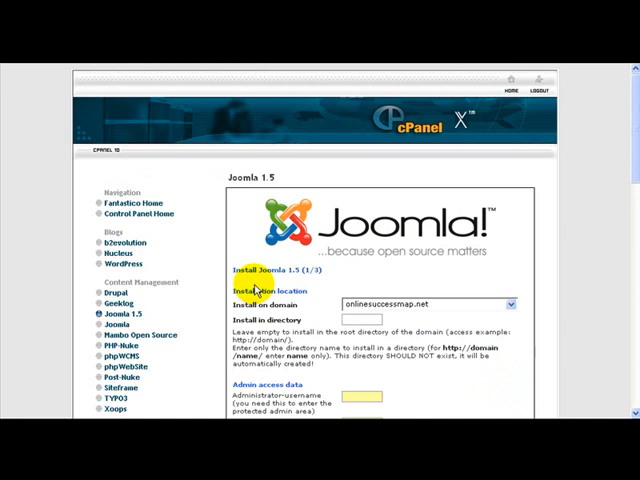
mouse_move(378, 312)
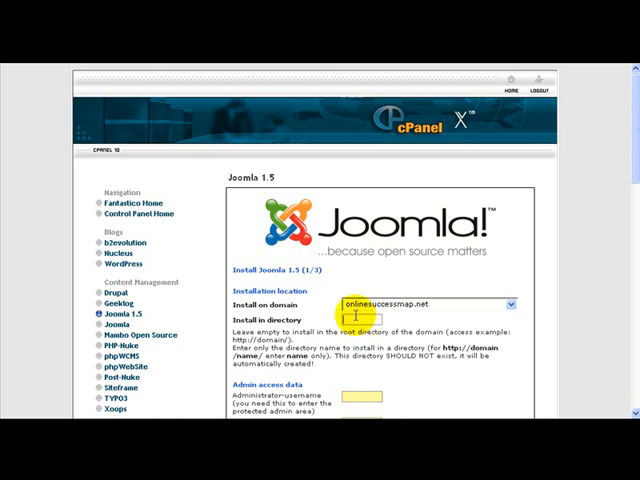
text(training)
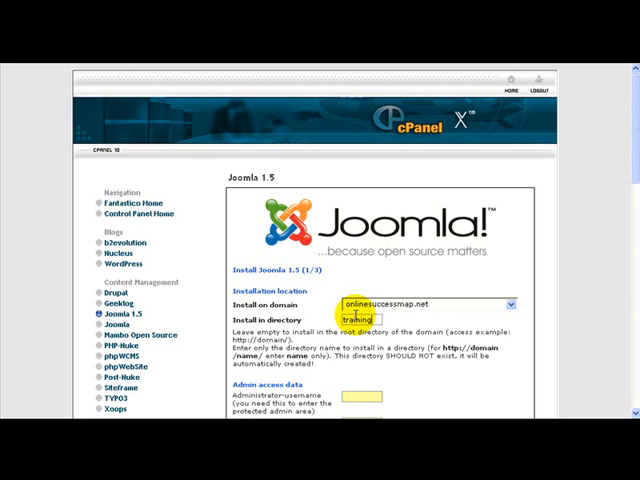
scroll(down, 3)
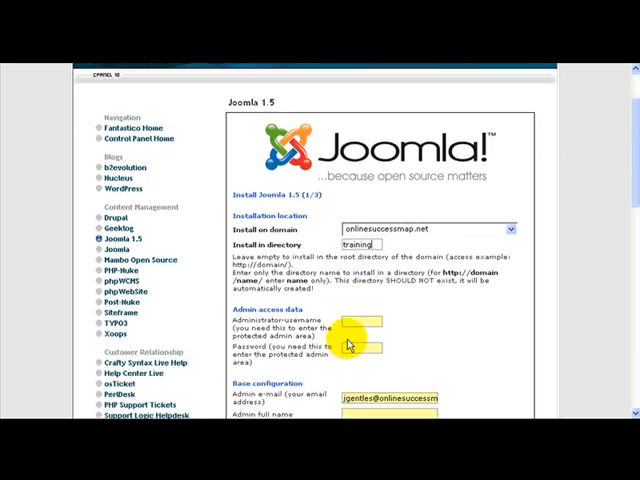
scroll(down, 3)
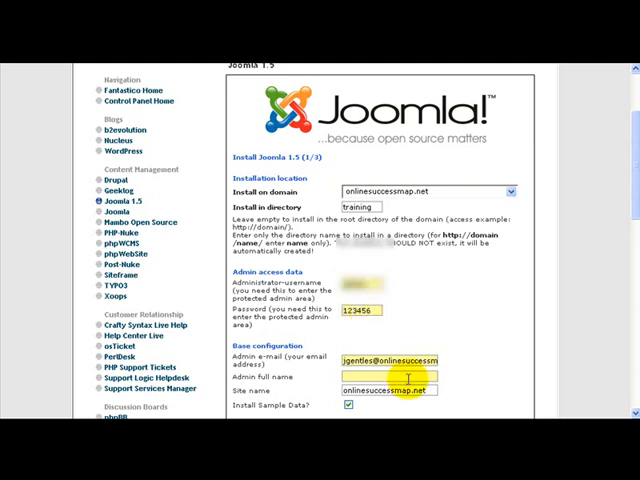
scroll(down, 3)
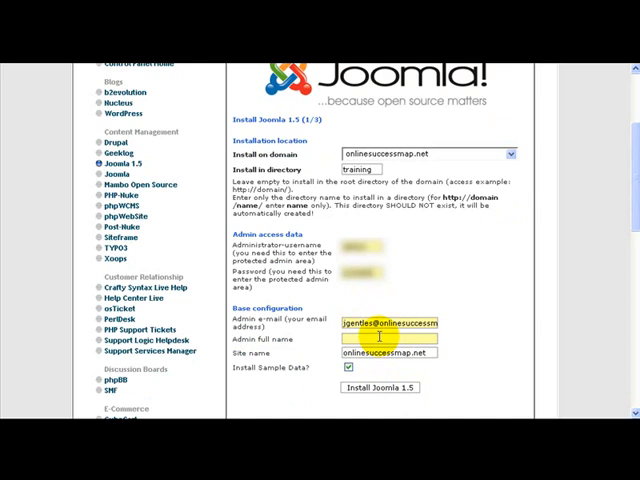
mouse_move(376, 336)
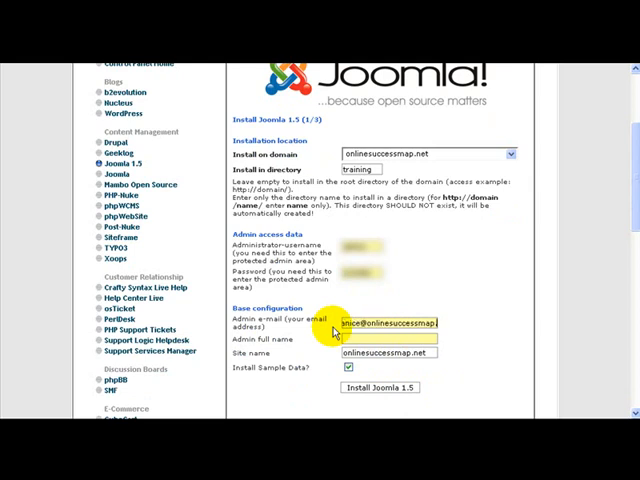
text(@onlinesuccessmap.com)
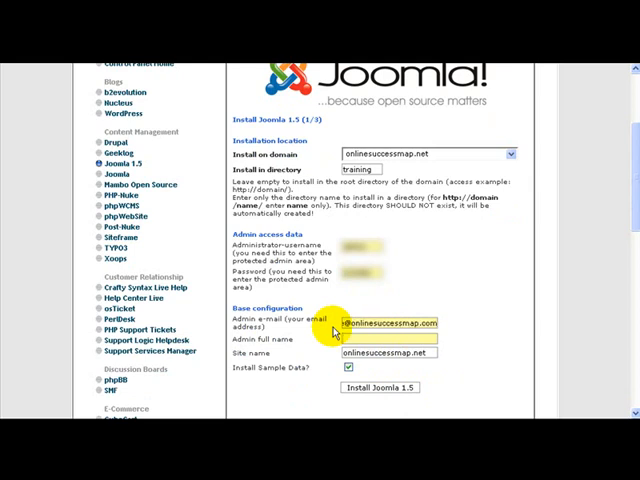
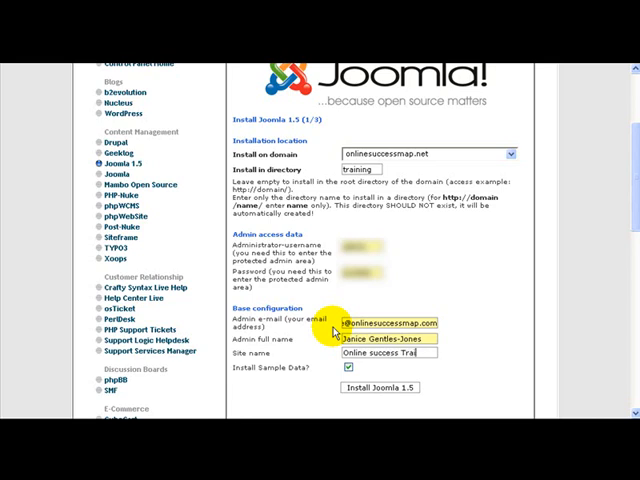
text(Training Sit)
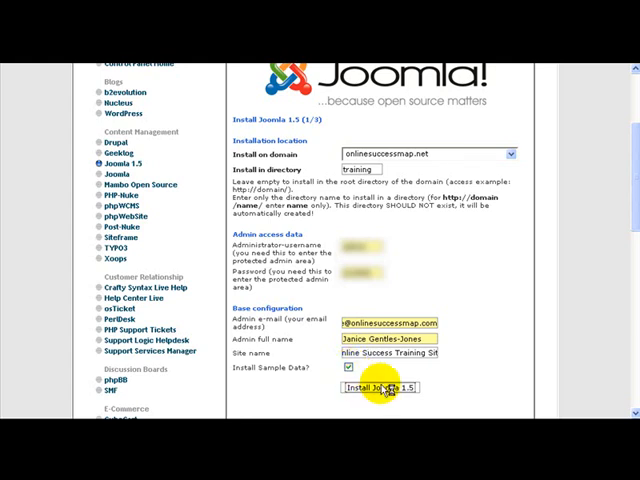
Step: Submit the install details to reach the confirmation summary of database, location and admin URL
click(378, 388)
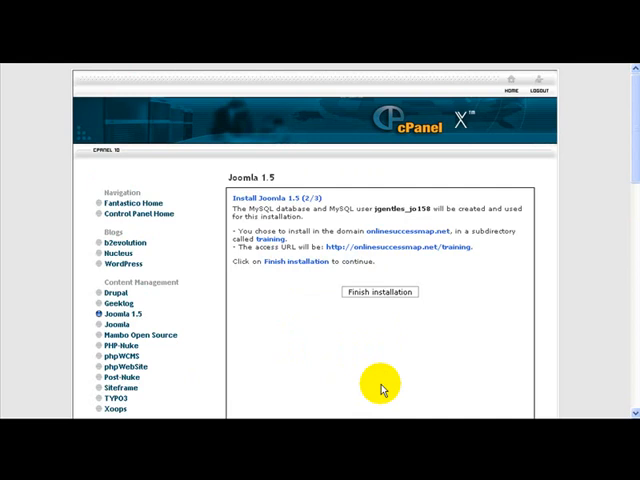
mouse_move(378, 292)
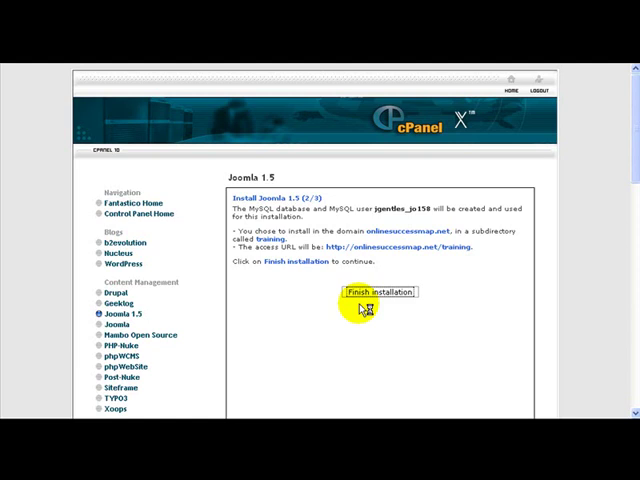
Step: Finish the installation and review the reported admin URL, site URL and email-details form
click(380, 292)
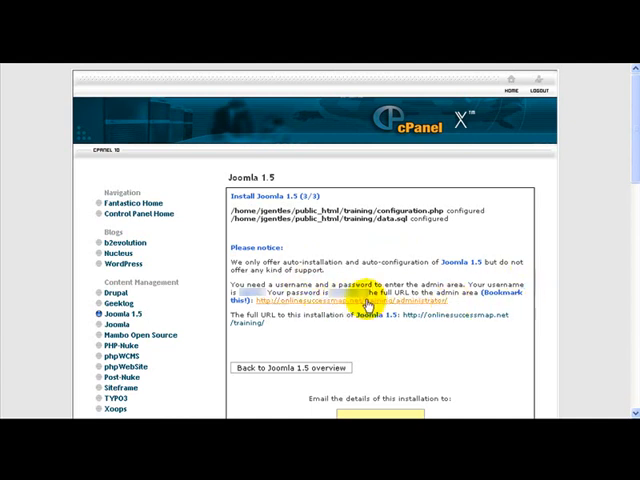
mouse_move(364, 310)
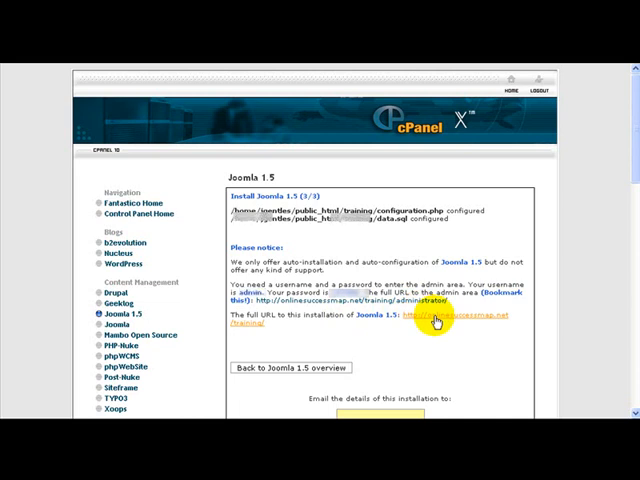
scroll(down, 3)
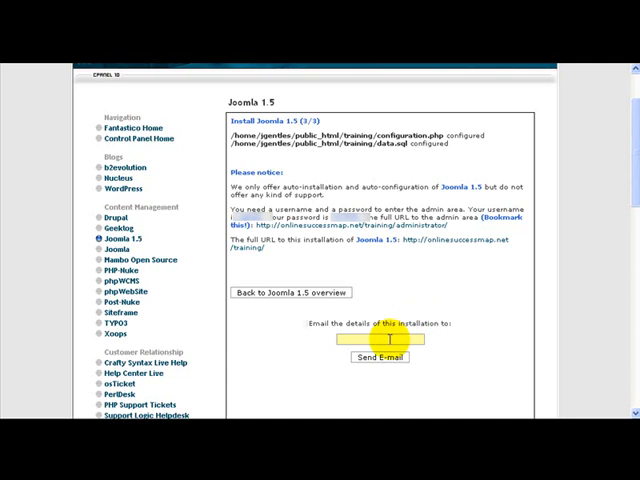
mouse_move(430, 292)
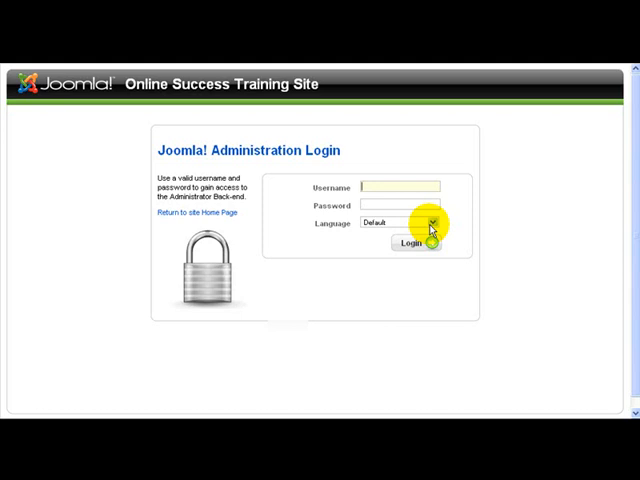
mouse_move(328, 224)
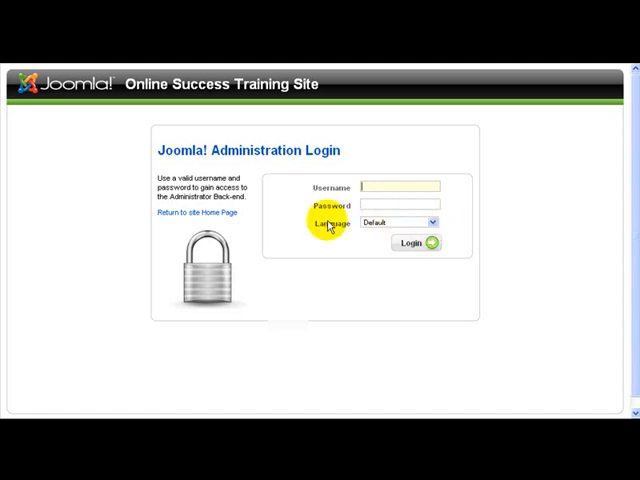
mouse_move(204, 212)
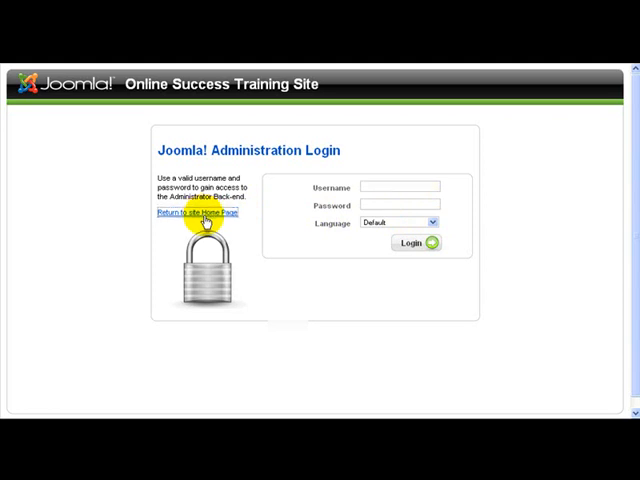
Step: Return to the site home page and browse the sample content, login form and articles
click(204, 212)
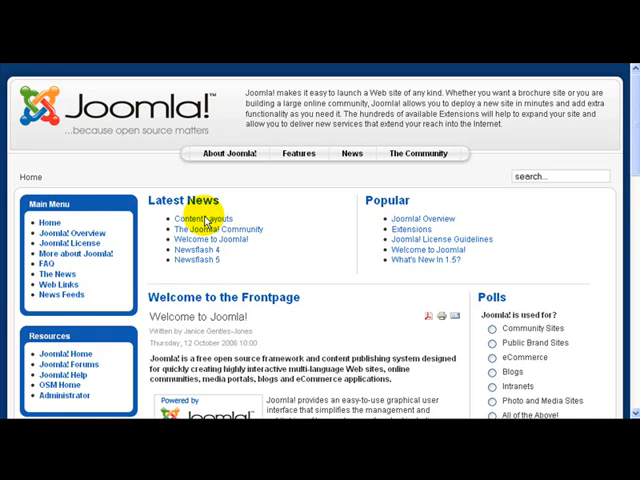
mouse_move(268, 266)
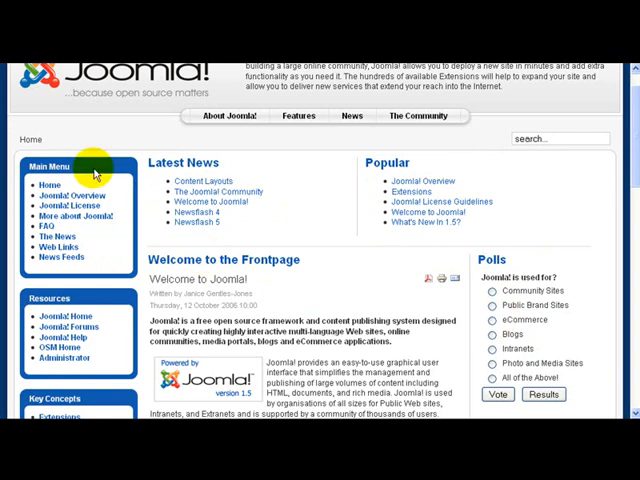
mouse_move(44, 180)
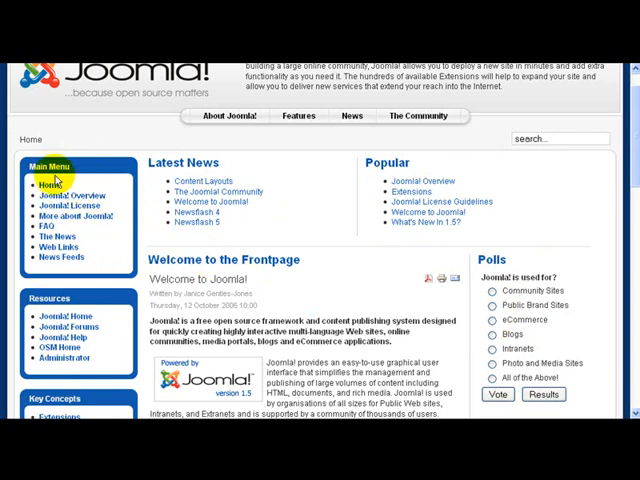
mouse_move(78, 316)
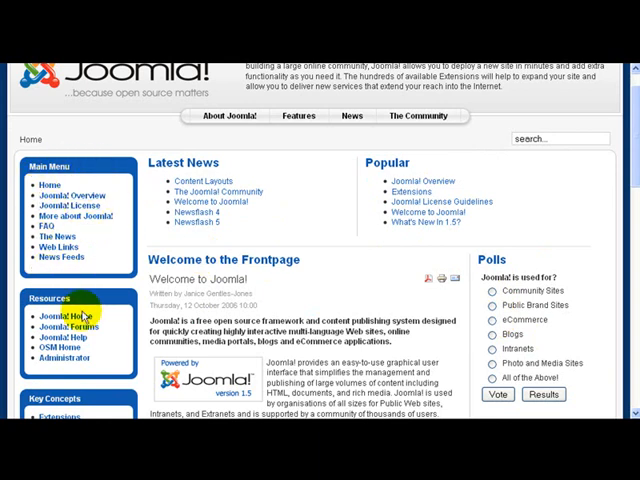
scroll(down, 3)
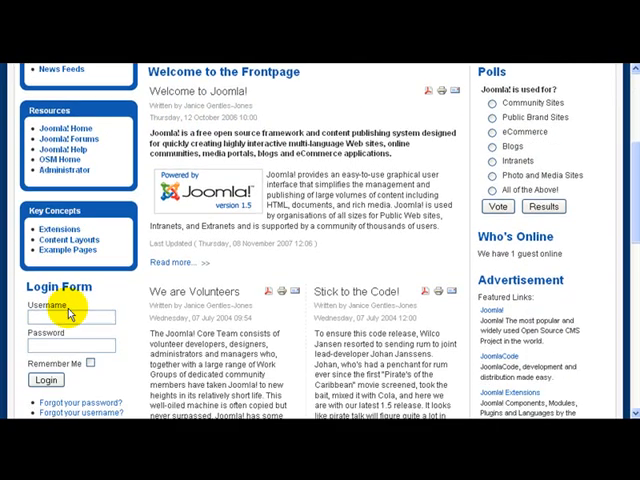